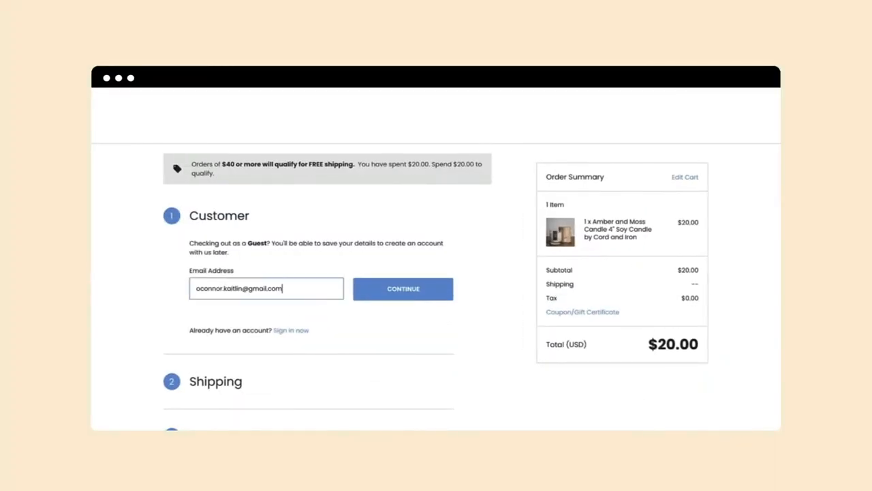
# - Continue as a guest and pay $33.24 for the candle order using saved Bolt details
pyautogui.click(403, 288)
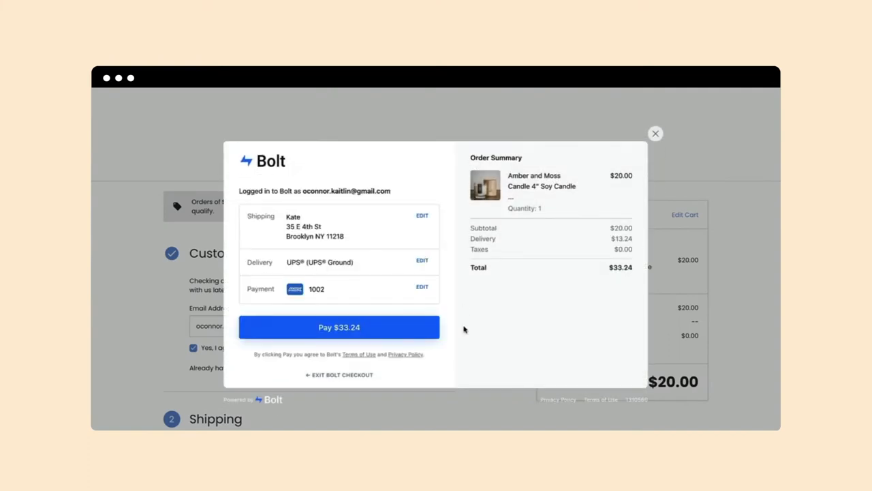
pyautogui.click(339, 327)
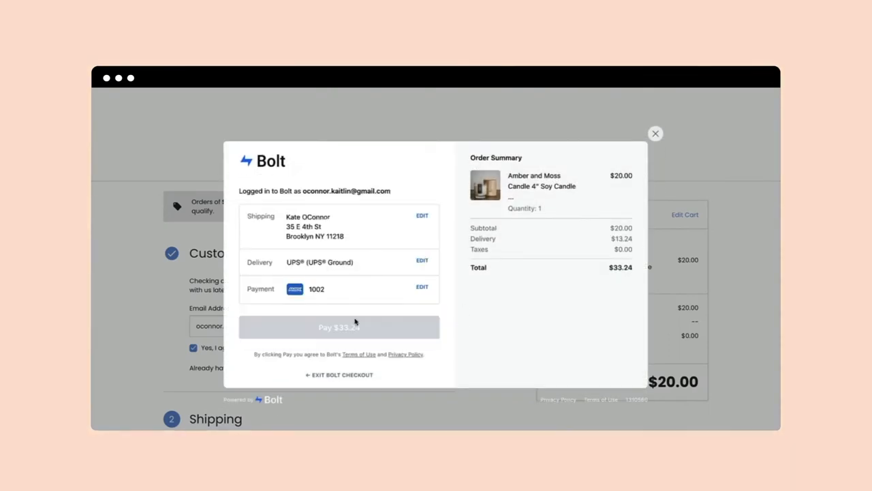
pyautogui.click(339, 327)
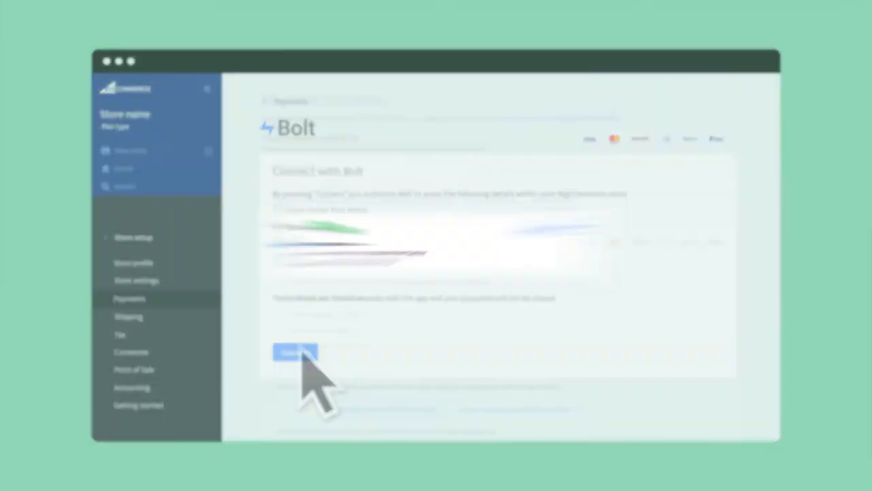
# - Authorize Bolt's connection to the store so the account shows CONNECTED
pyautogui.click(295, 353)
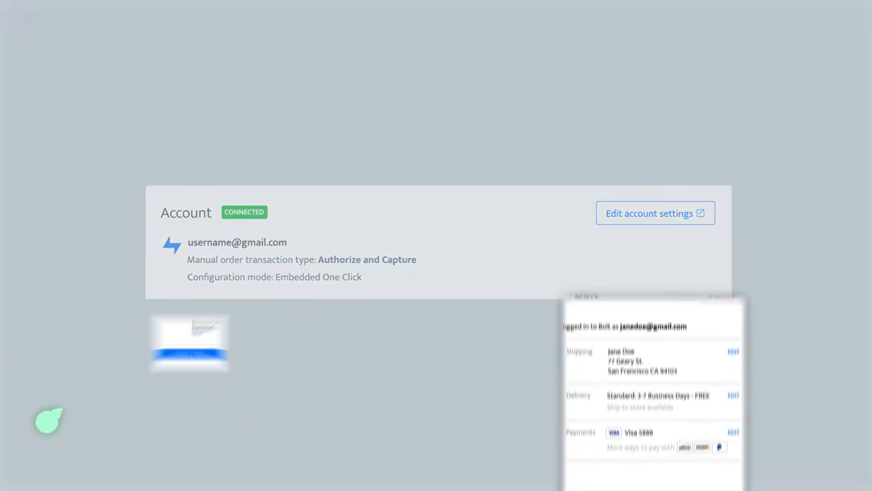